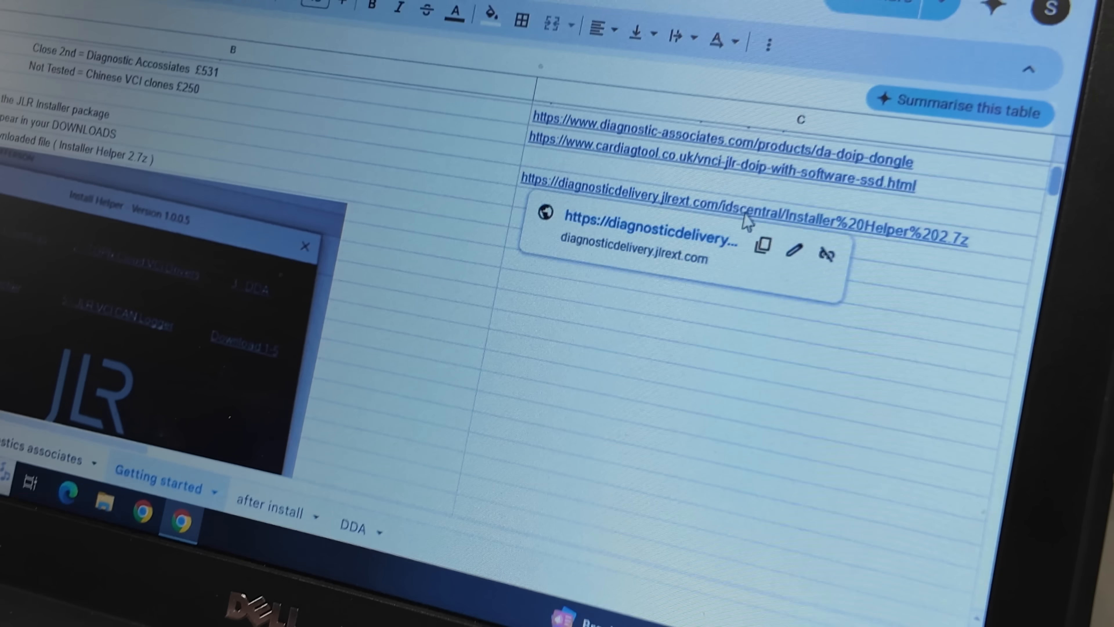
- Download Installer Helper 2.7z from the sheet link into Downloads and open the archive
click(765, 218)
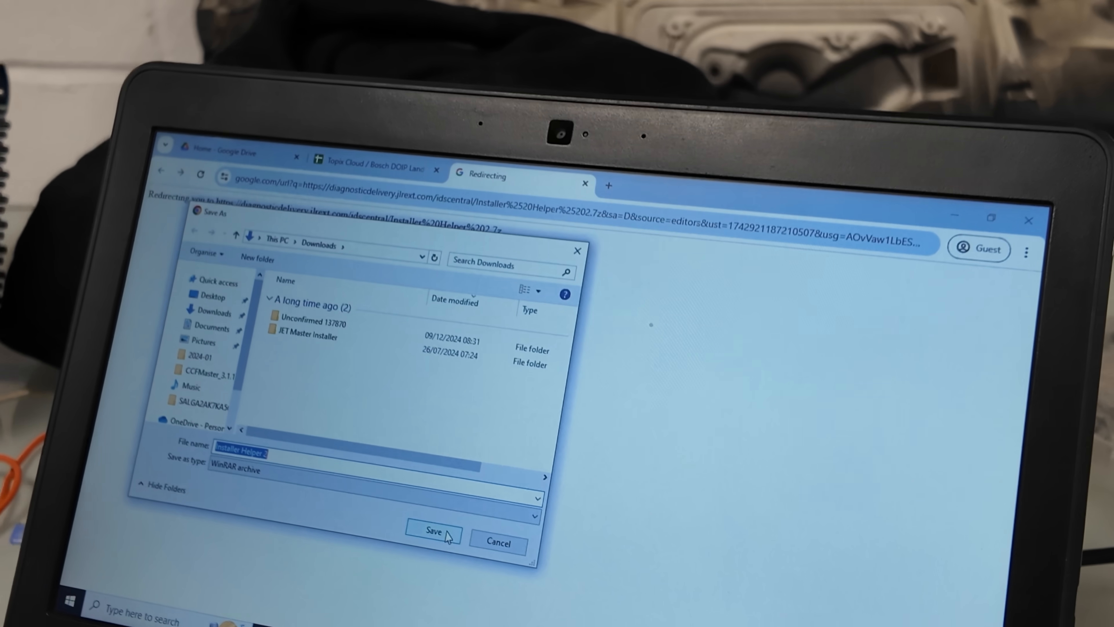
click(431, 534)
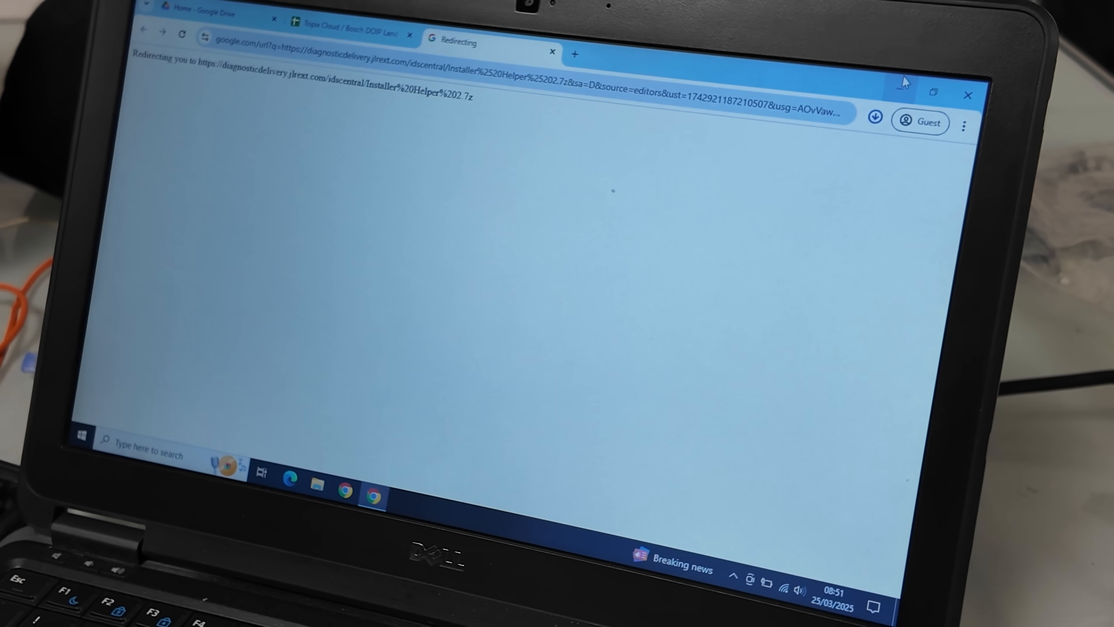
click(876, 118)
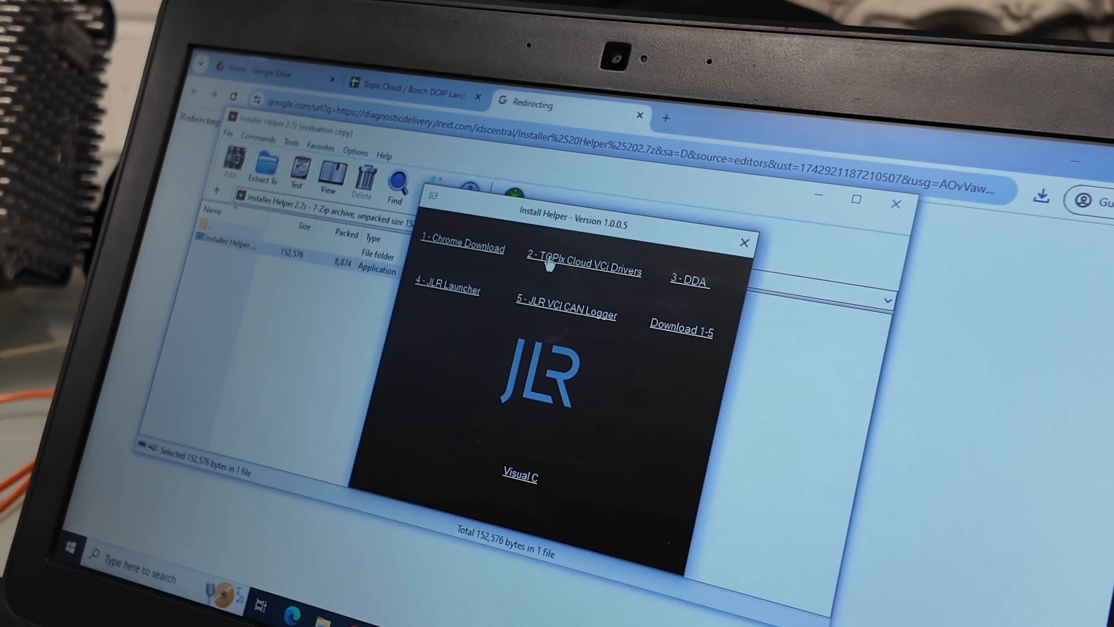
- Fetch the '2 - TOPIx Cloud VCI Drivers' setup and approve the User Account Control prompt
click(582, 271)
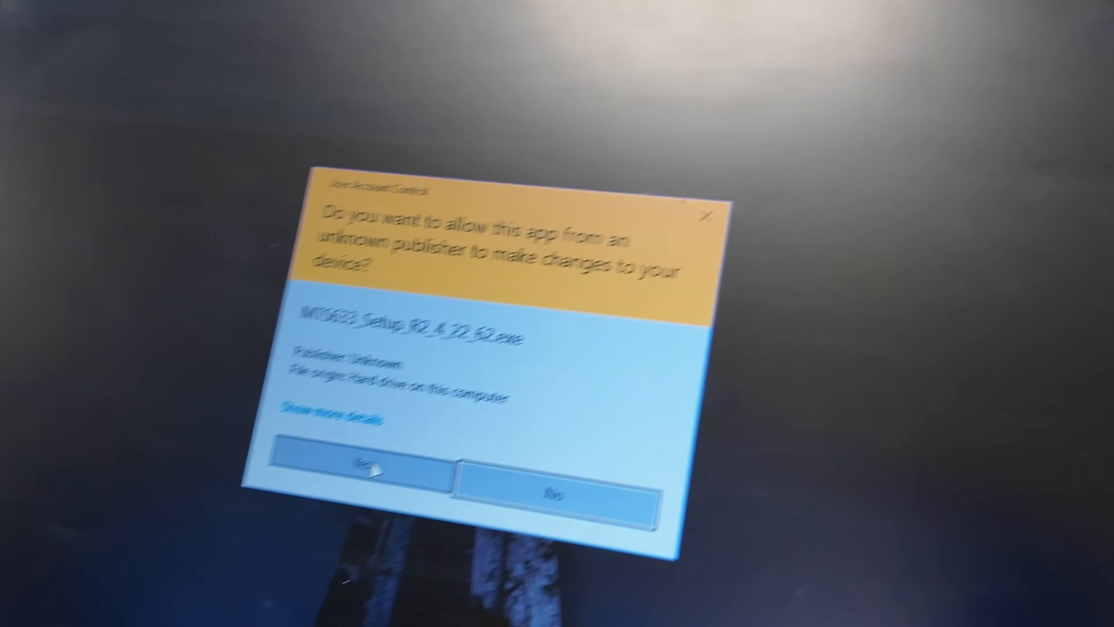
click(358, 472)
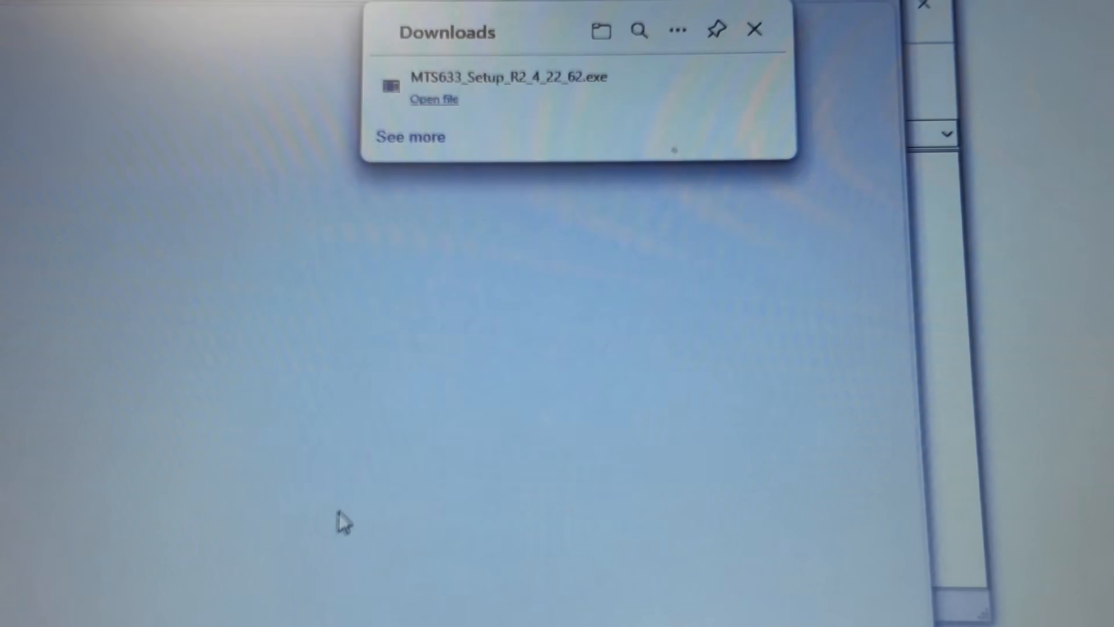
- Run MTS633_Setup from Downloads and install Bosch VCI Software (JLR) 2.4.22.62 to Finish
click(434, 99)
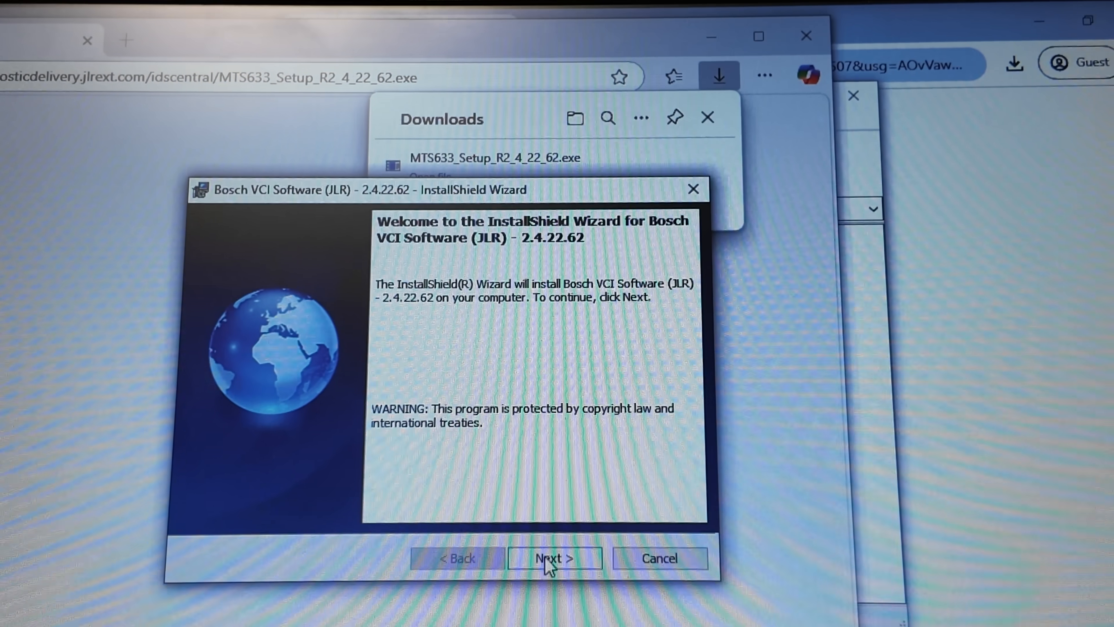
click(553, 558)
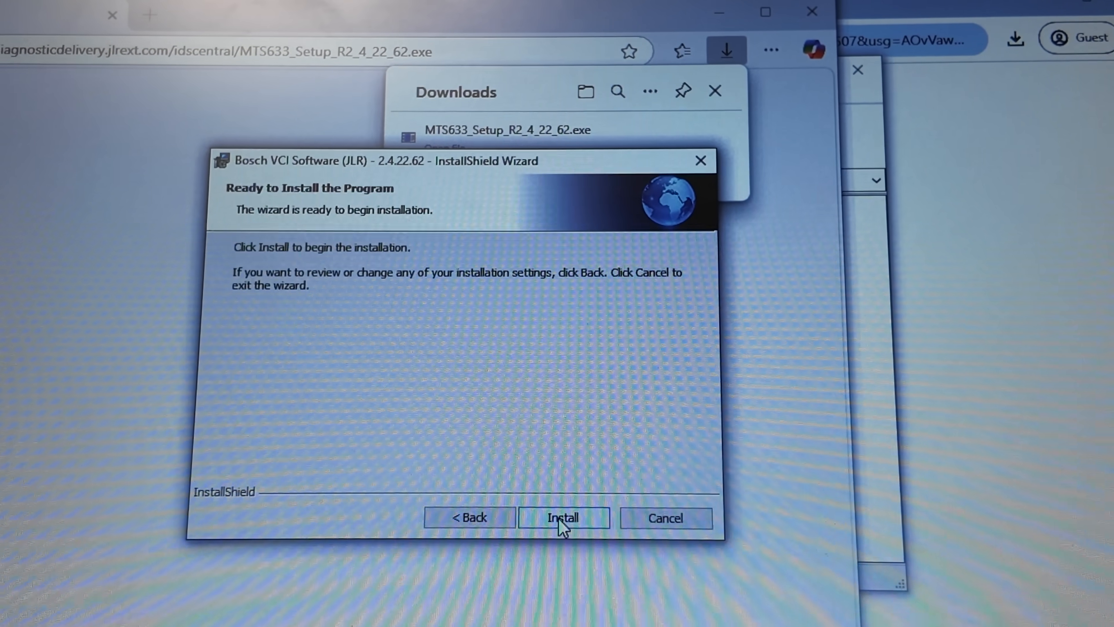
click(562, 517)
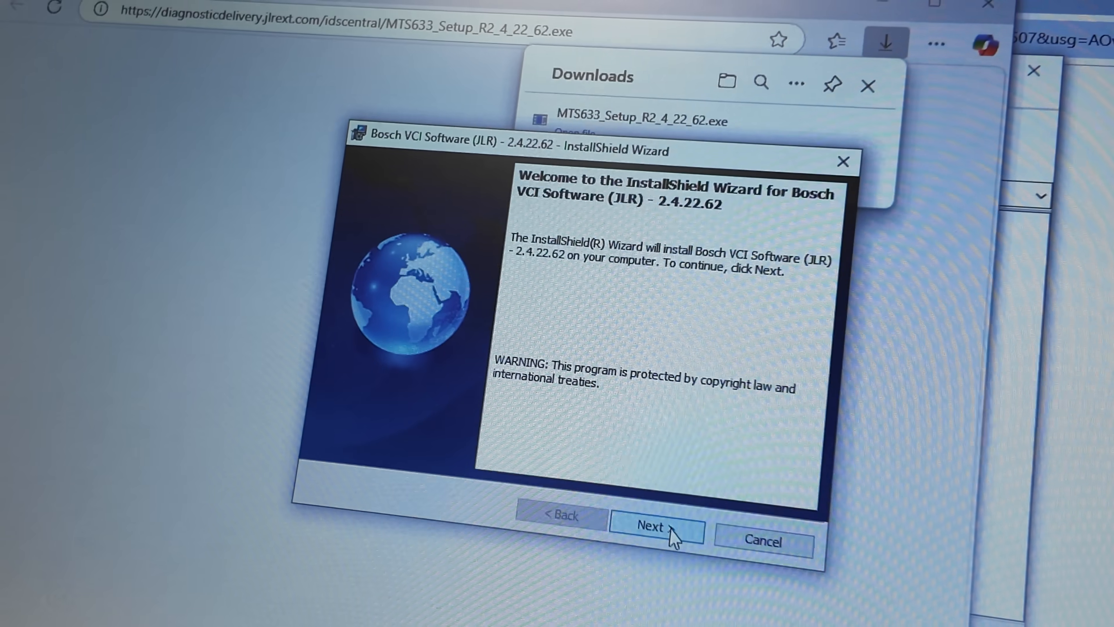
click(654, 527)
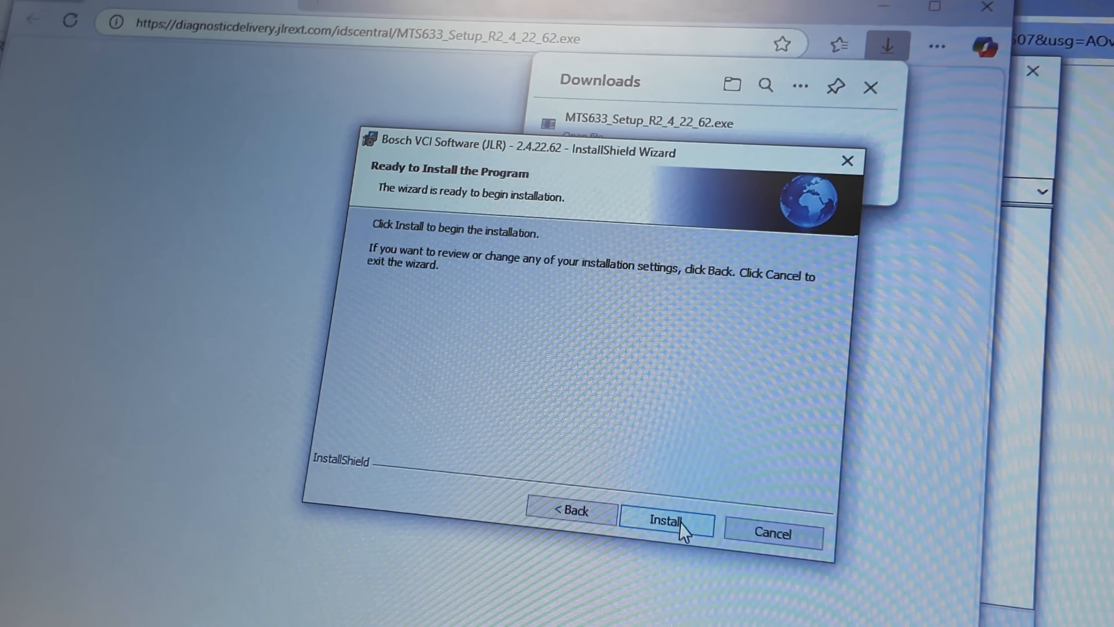
click(665, 519)
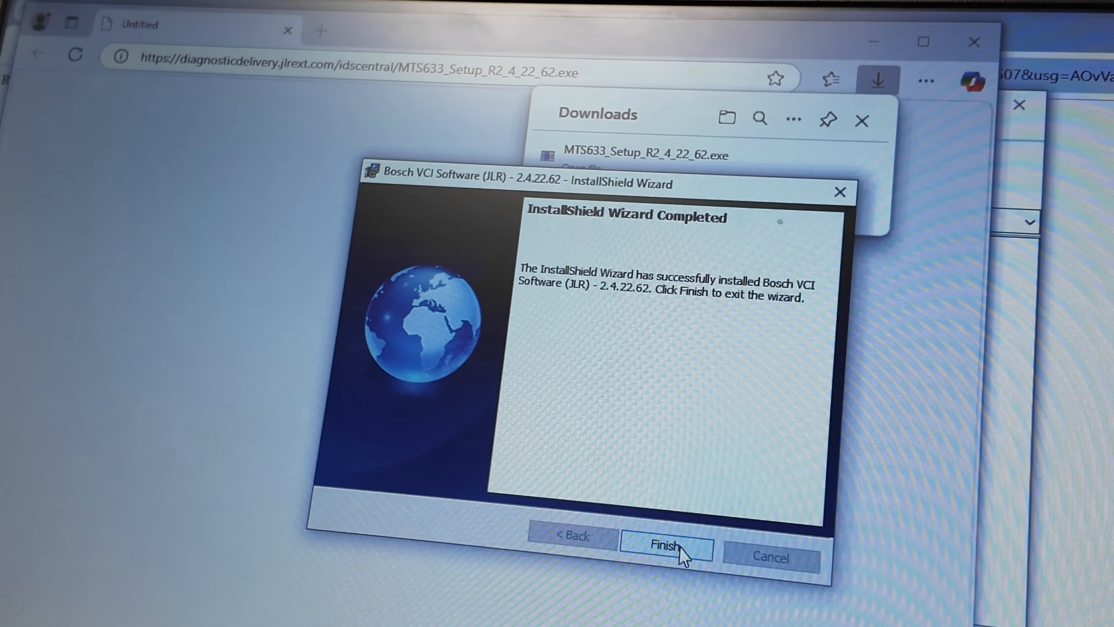
click(665, 545)
text(vci)
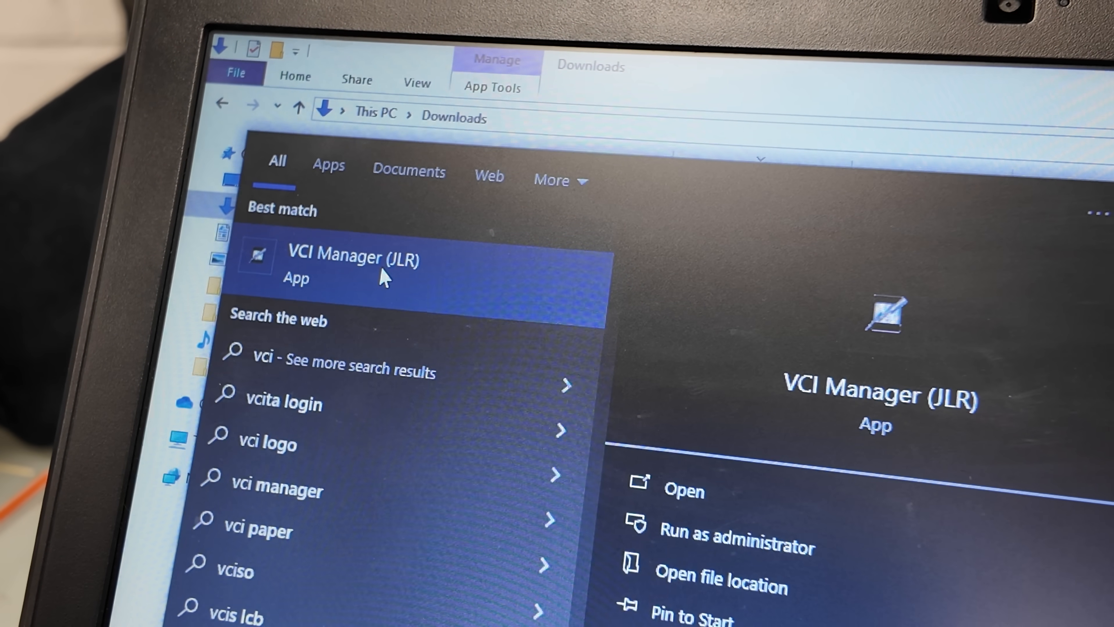
- Launch VCI Manager (JLR) and connect the PC to VCI SN 86017795
click(354, 260)
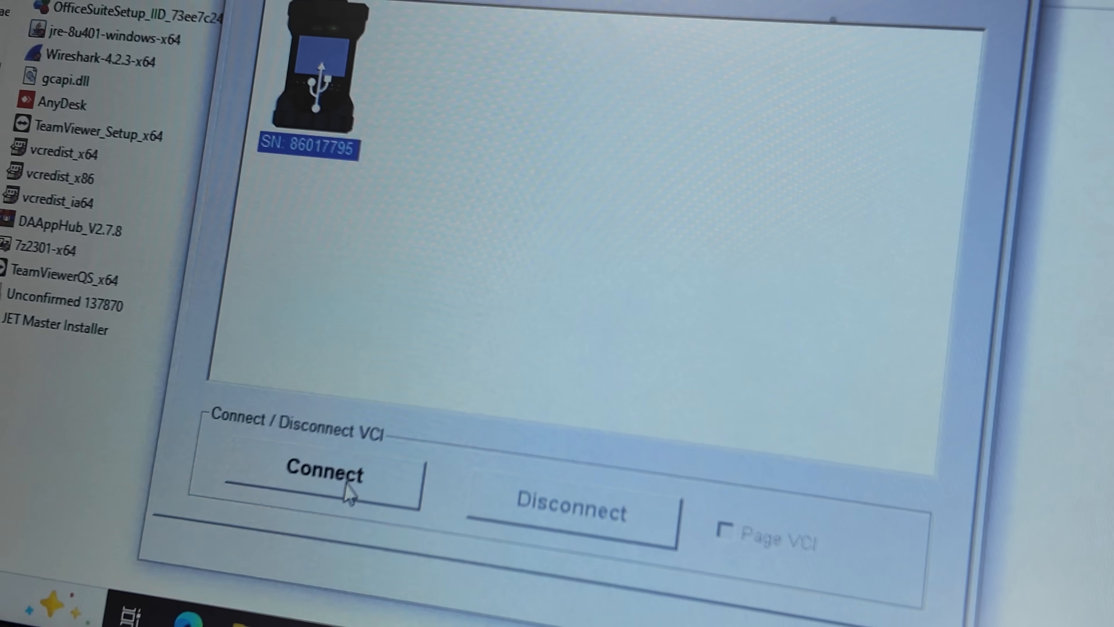
click(325, 474)
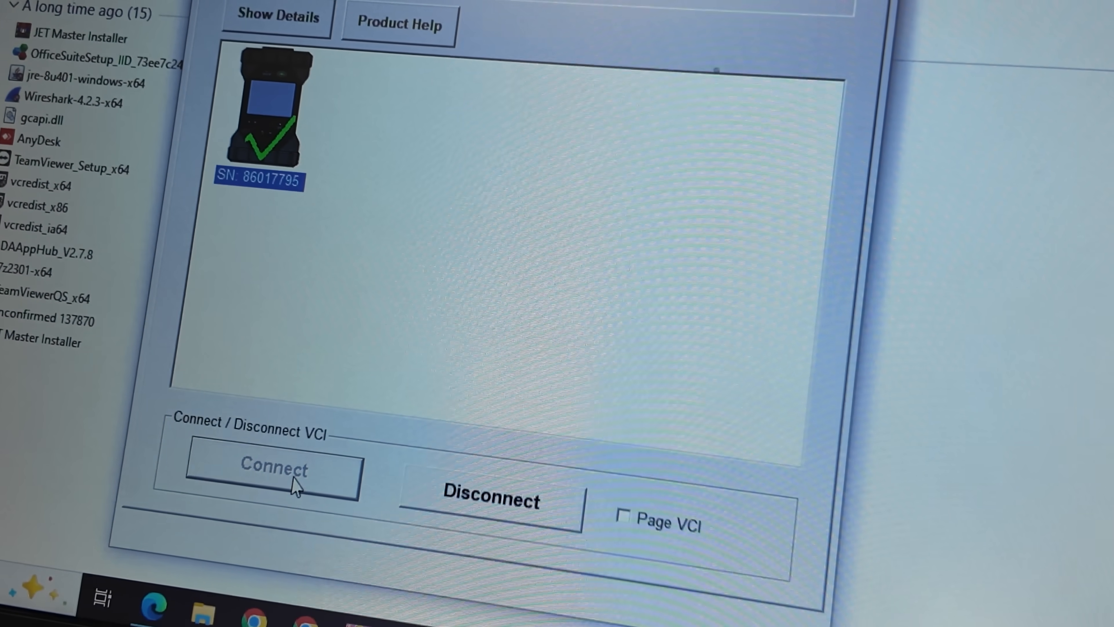
- Disconnect the VCI from the PC in VCI Manager
click(272, 468)
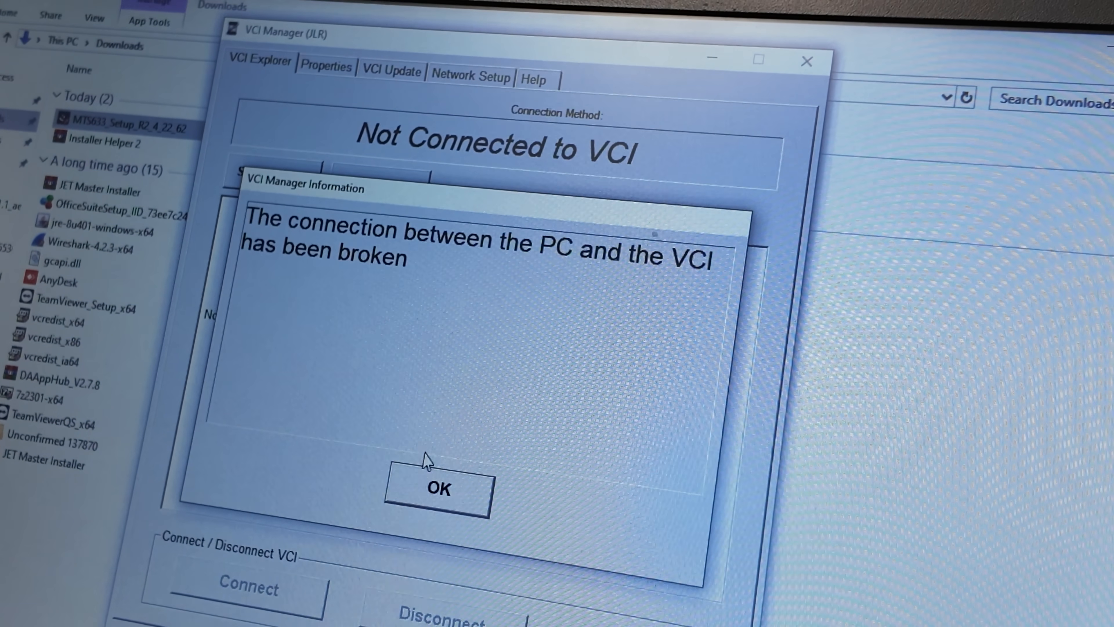
- Acknowledge the VCI Manager broken-connection Information message with OK
click(437, 488)
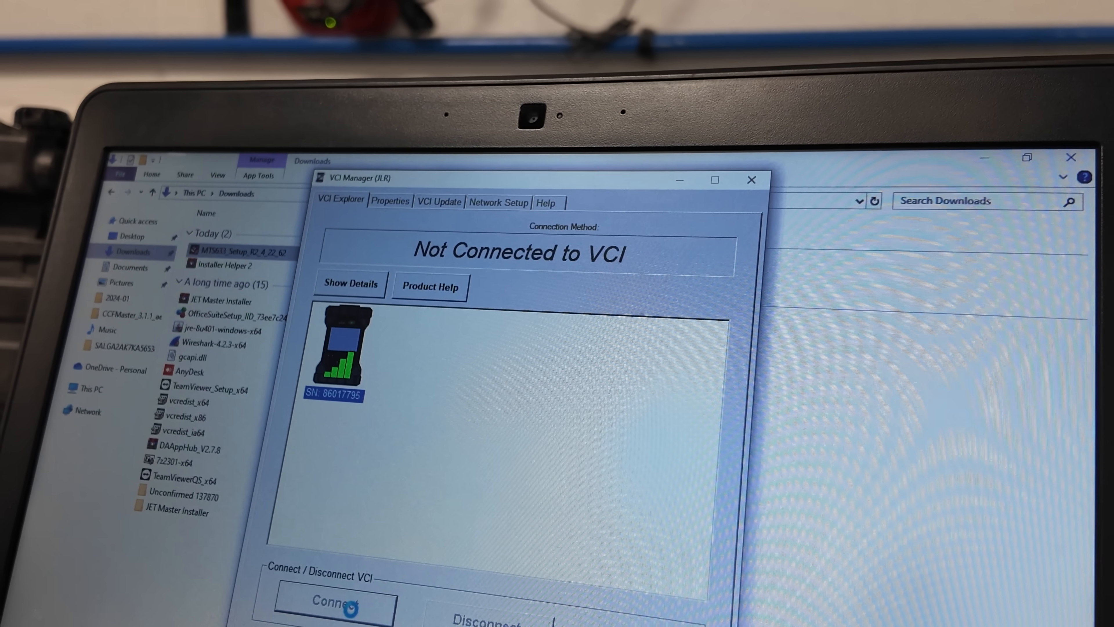
- Try reconnecting to the VCI, then return to the Install Helper window
click(334, 603)
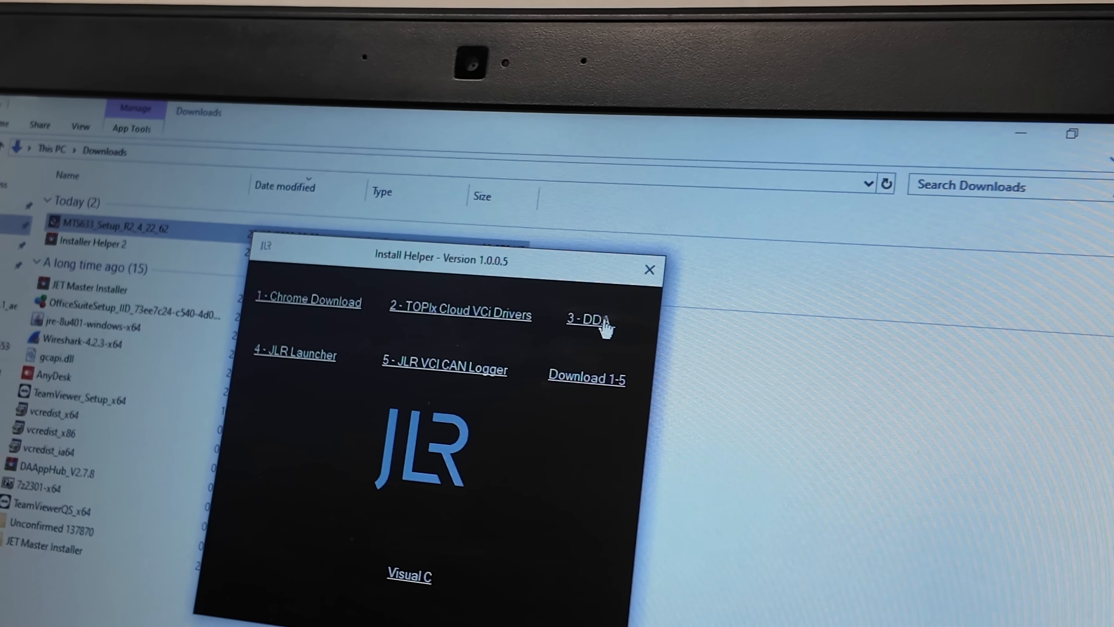
- Download the Diagnostic Device Agent installer via the '3 - DDA' option
click(589, 318)
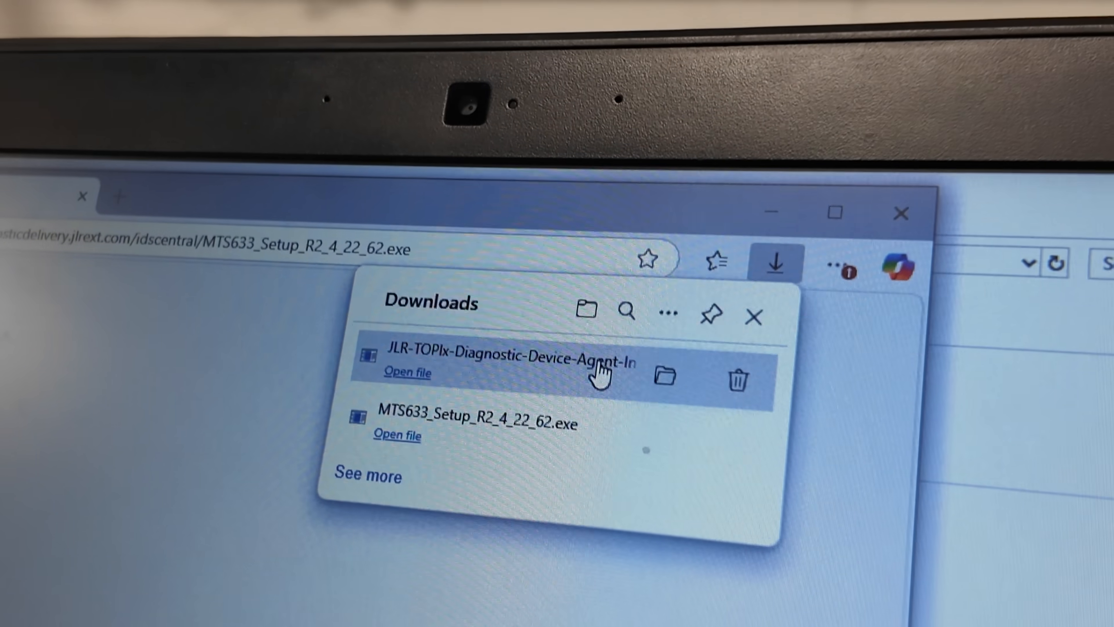
- Run TOPIx Diagnostic Device Agent Installer V21.exe and approve the User Account Control prompt
click(408, 371)
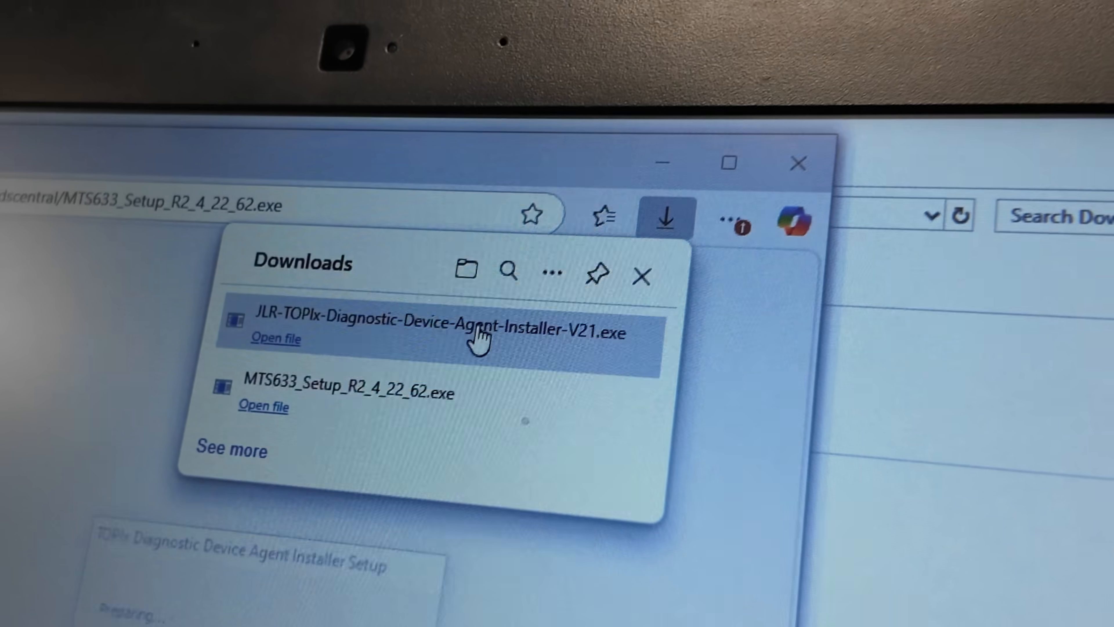
click(276, 339)
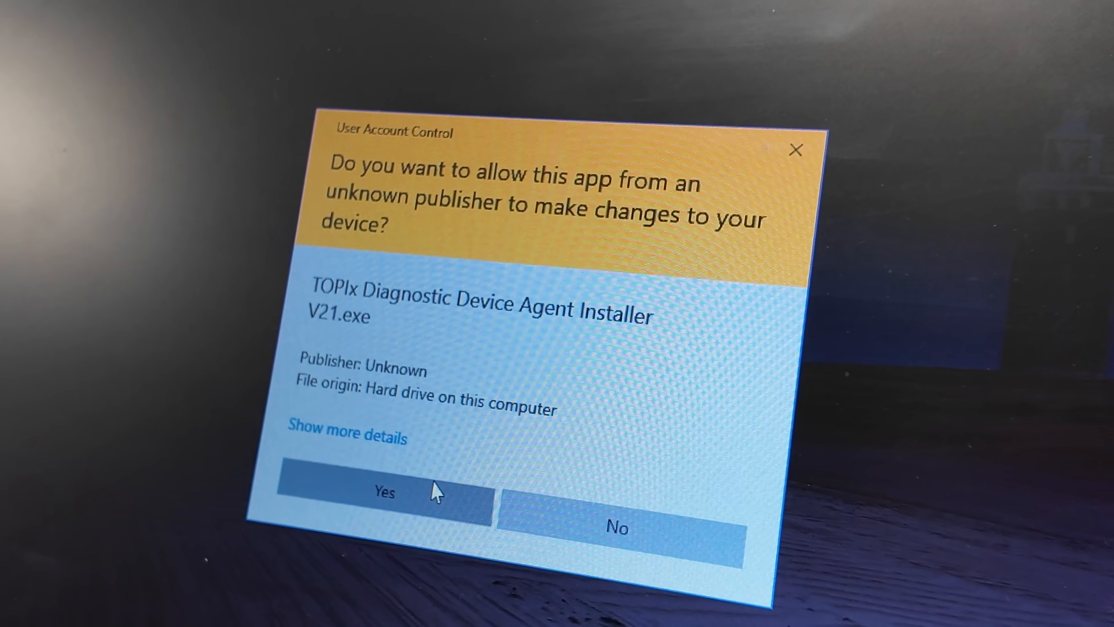
click(382, 492)
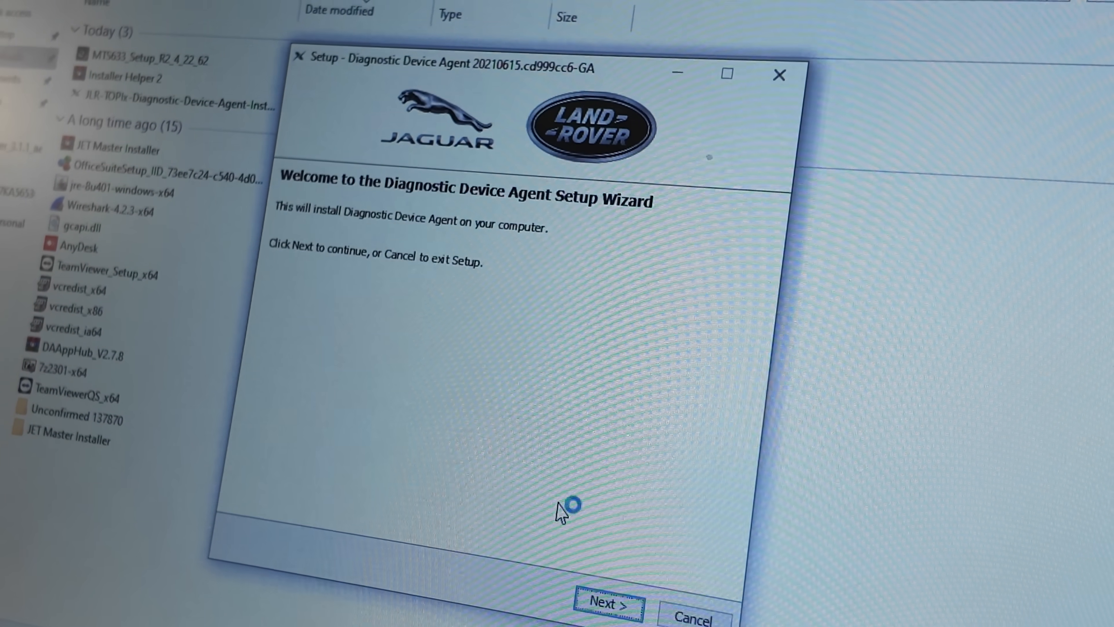
- Step through the DDA setup wizard and allow firewall access on private networks
click(608, 602)
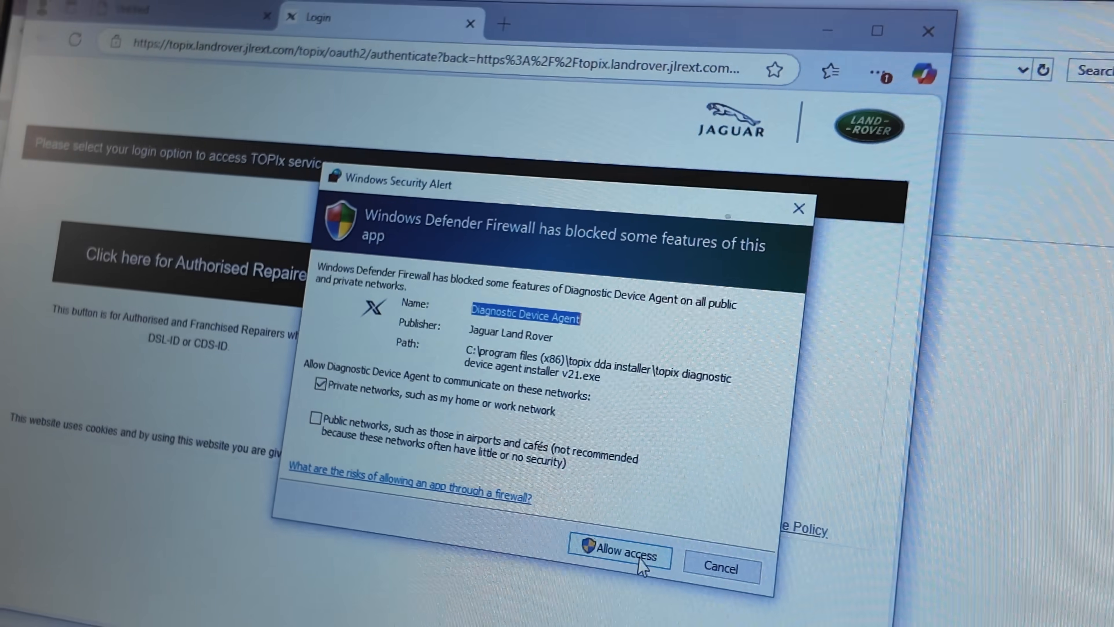
click(619, 554)
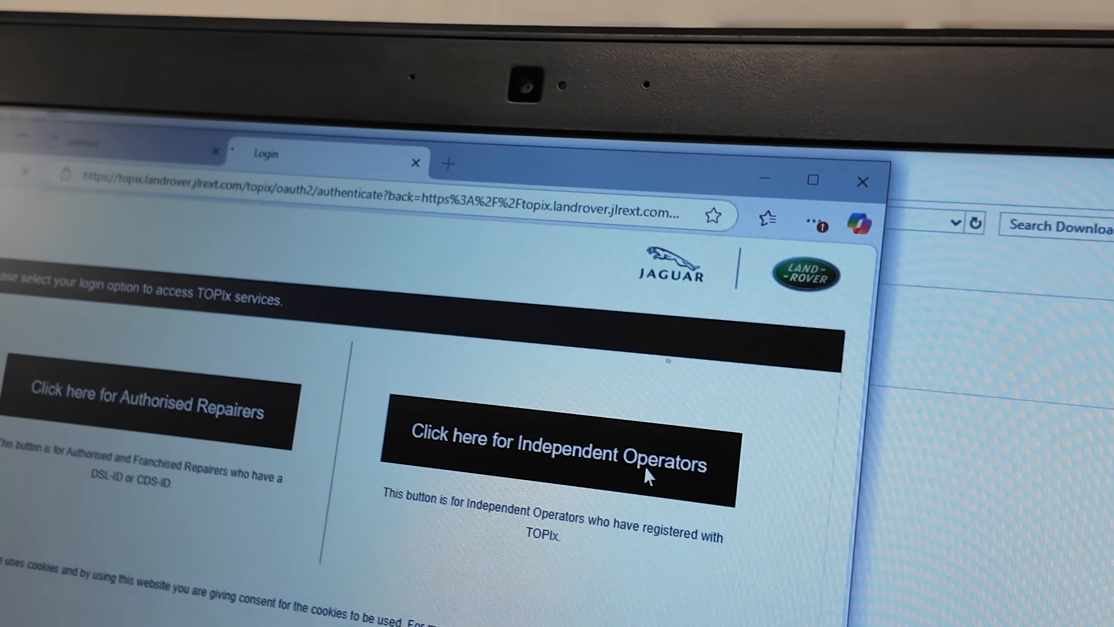
- Choose the independent-operator login and switch the TOPIx site to English
click(556, 455)
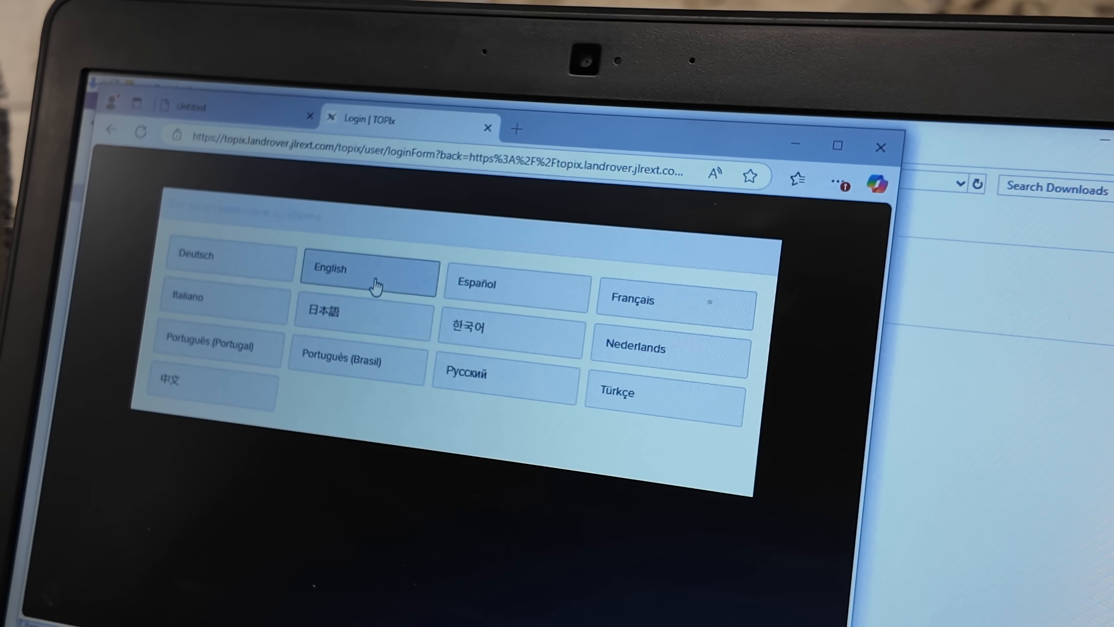
click(370, 275)
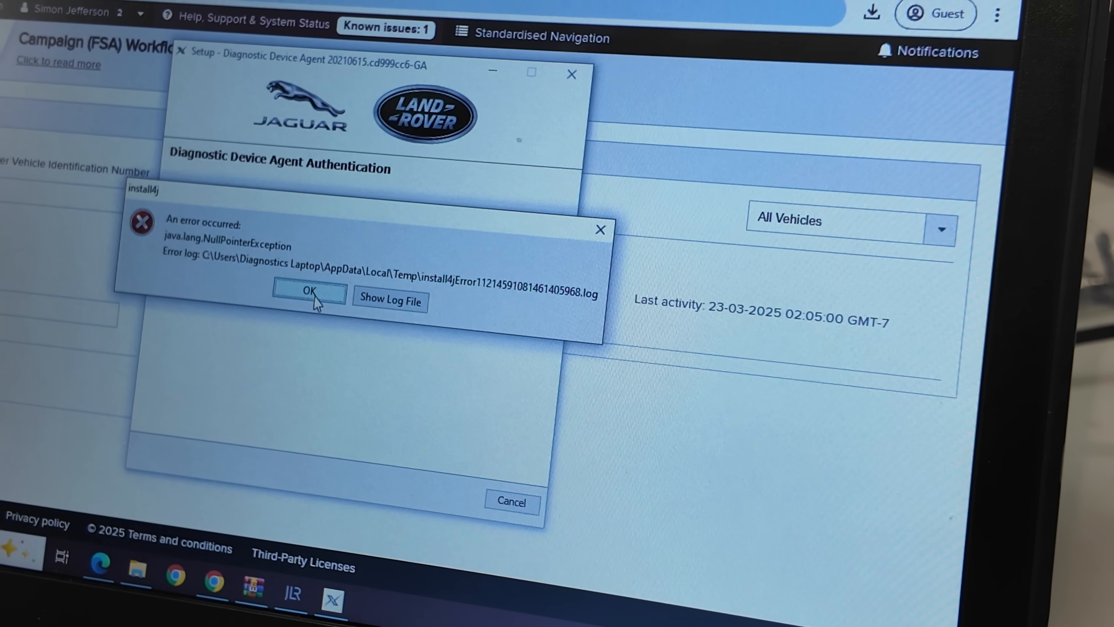
- Dismiss the error, confirm agent name Diagnostic-Laptop-CCF, keep the default folder and finish setup
click(306, 292)
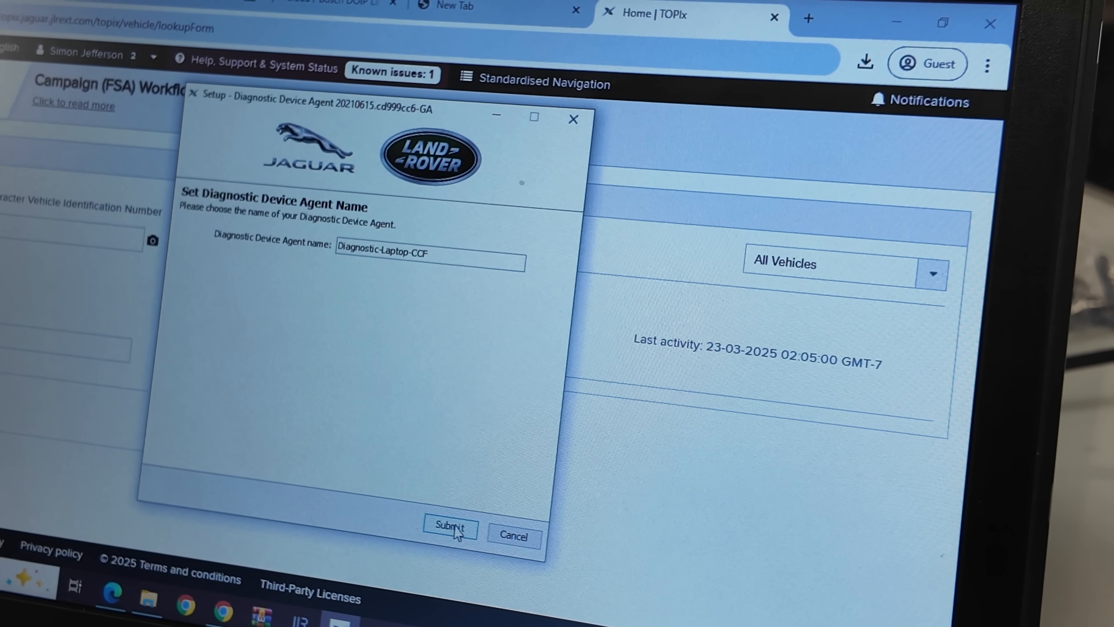
click(449, 526)
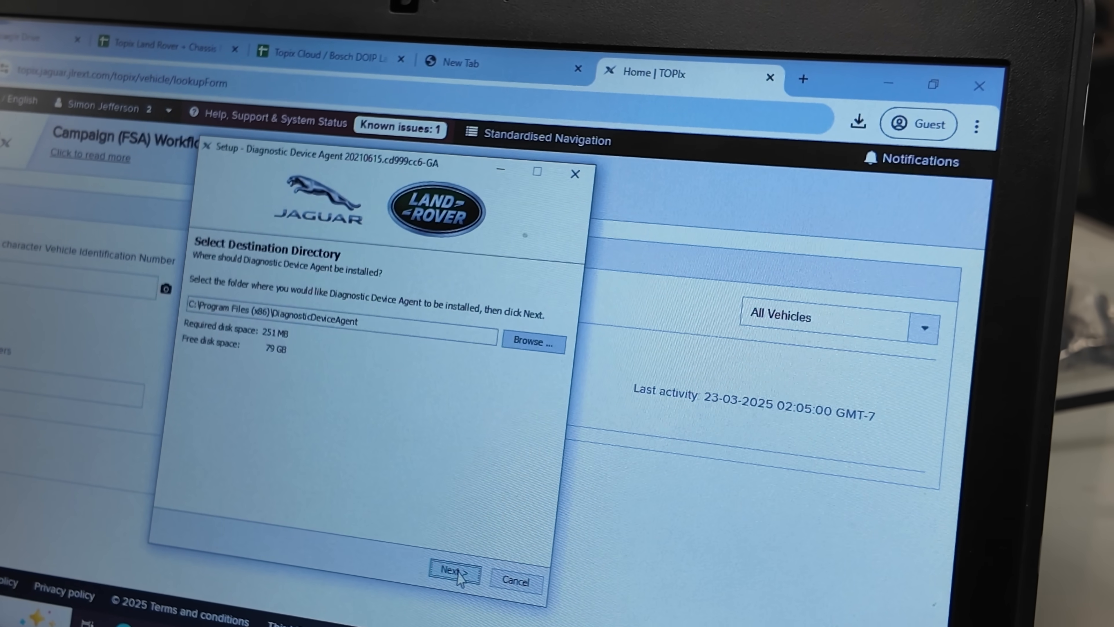
click(452, 573)
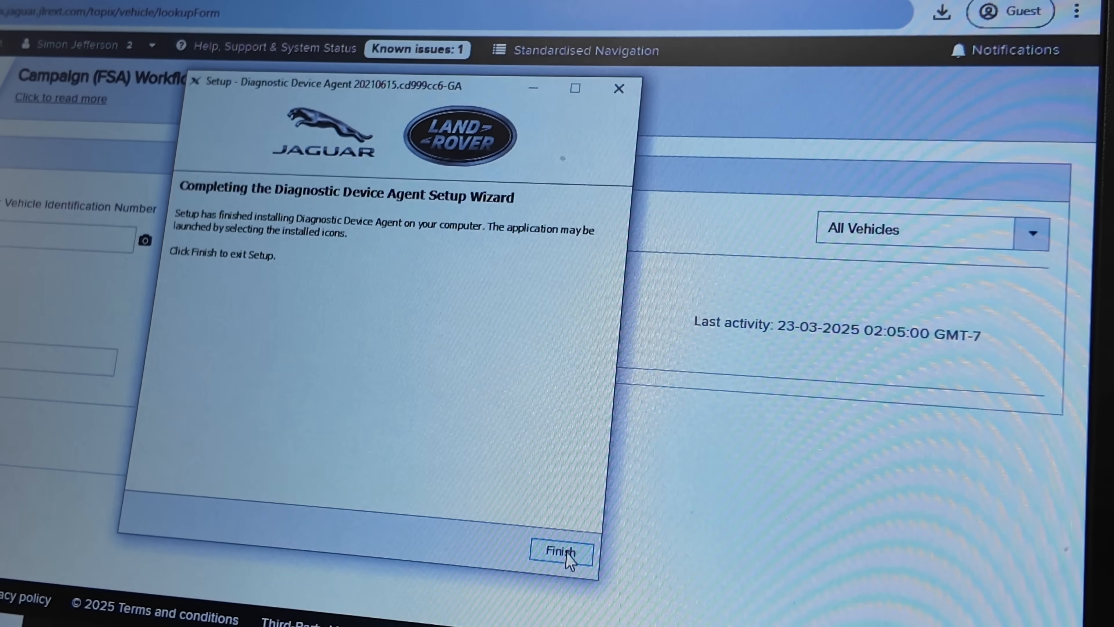
click(560, 552)
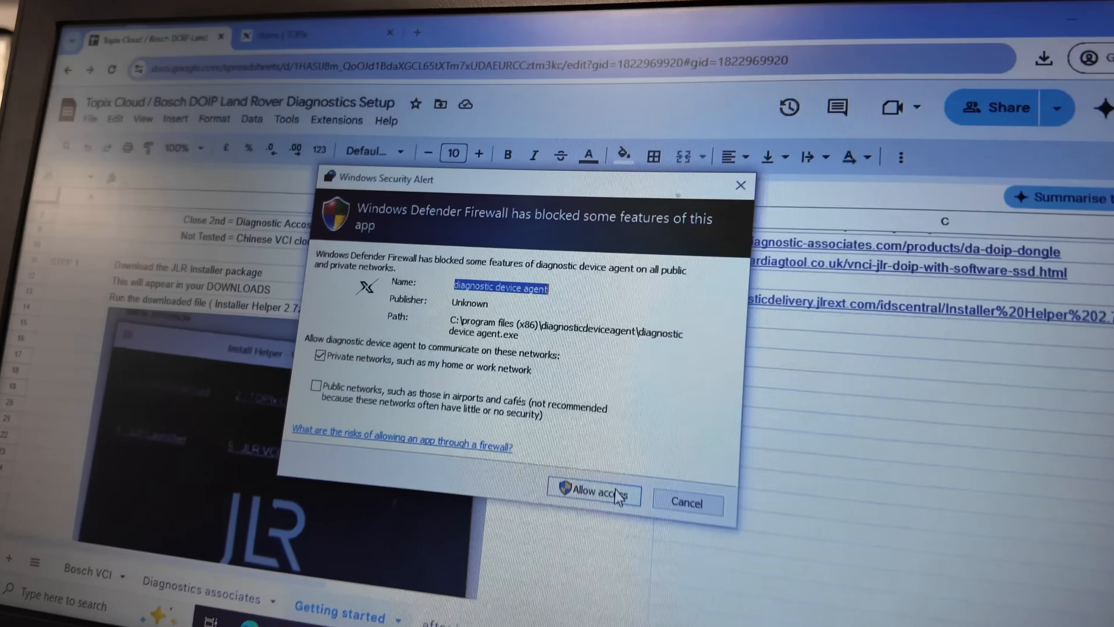
- Allow the agent on private networks and start logging back in after the expired session
click(591, 491)
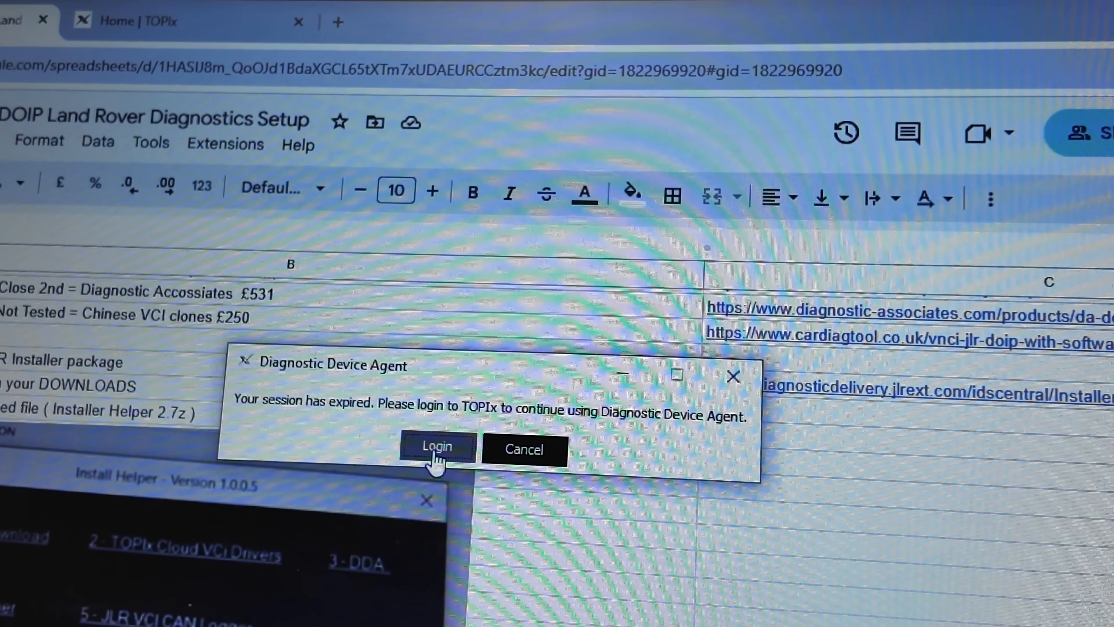
click(436, 446)
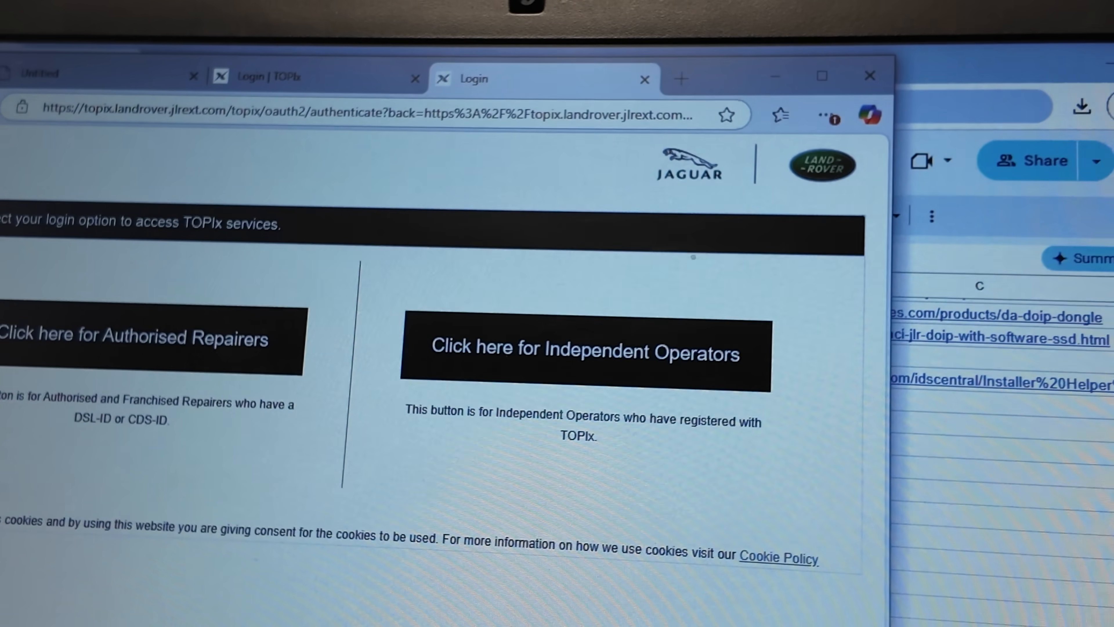
- Log in as an independent operator and go to the subscription purchase page for the Defender
click(585, 350)
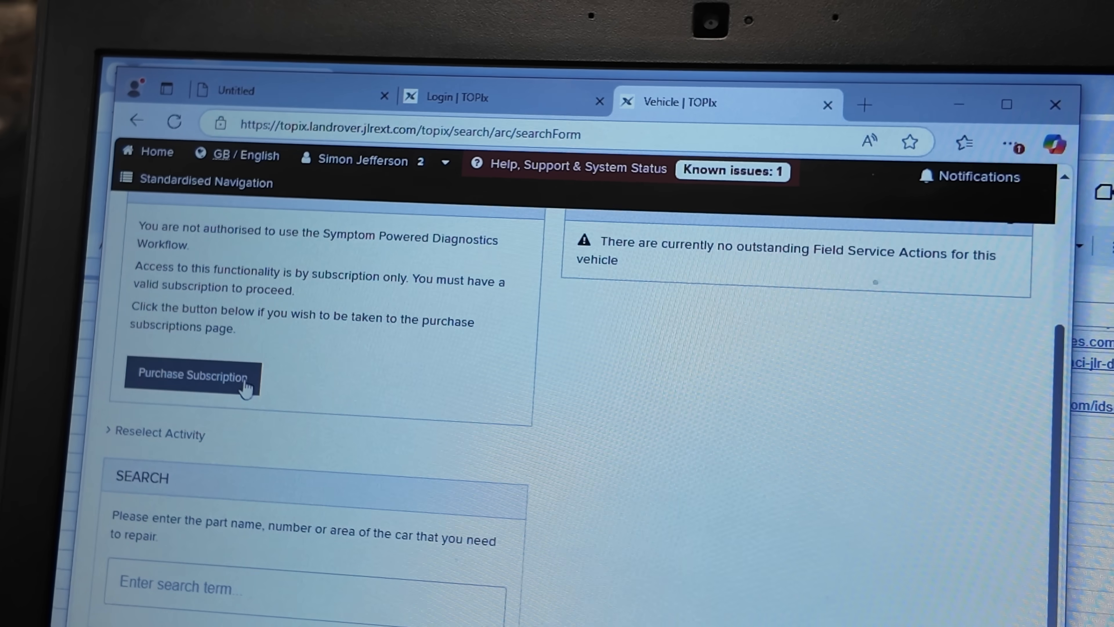
click(192, 374)
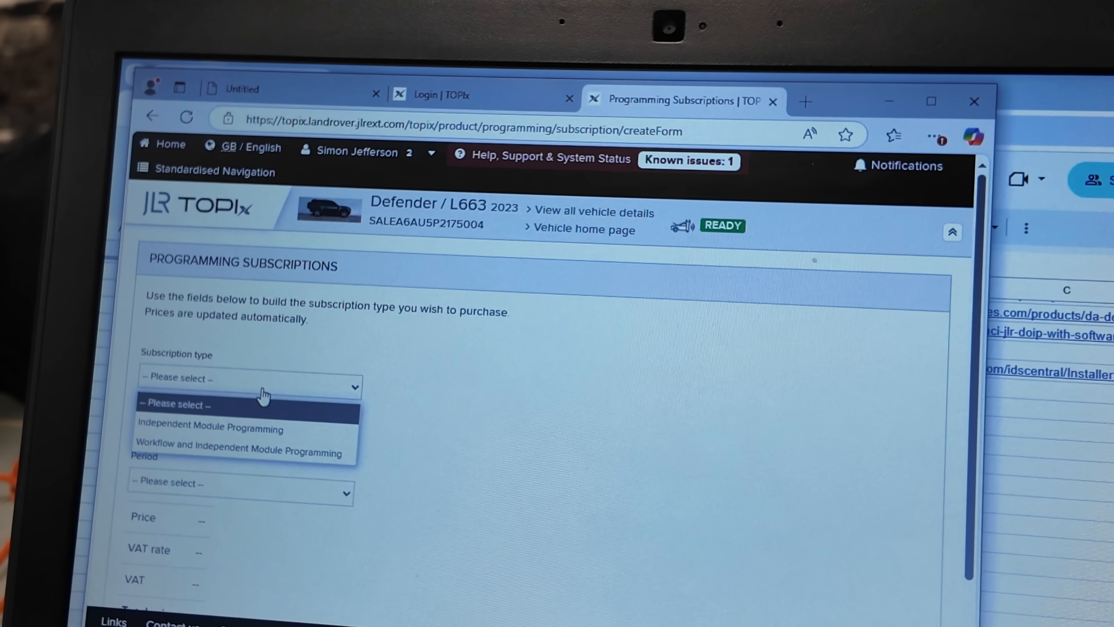
- Select subscription type Independent Module Programming and brand Land Rover
click(210, 428)
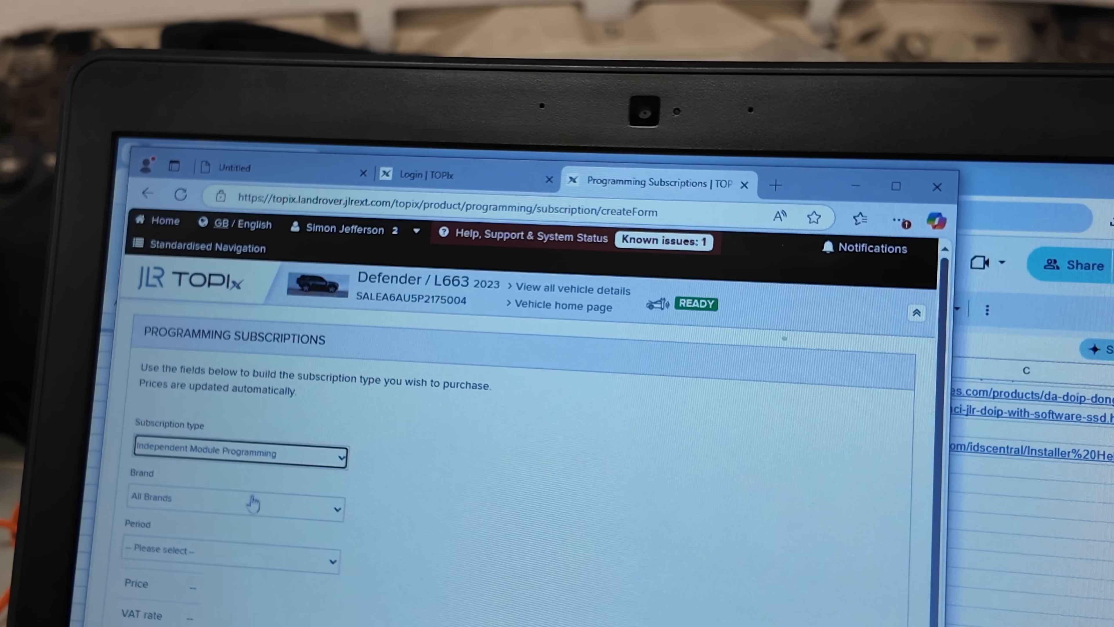
click(234, 504)
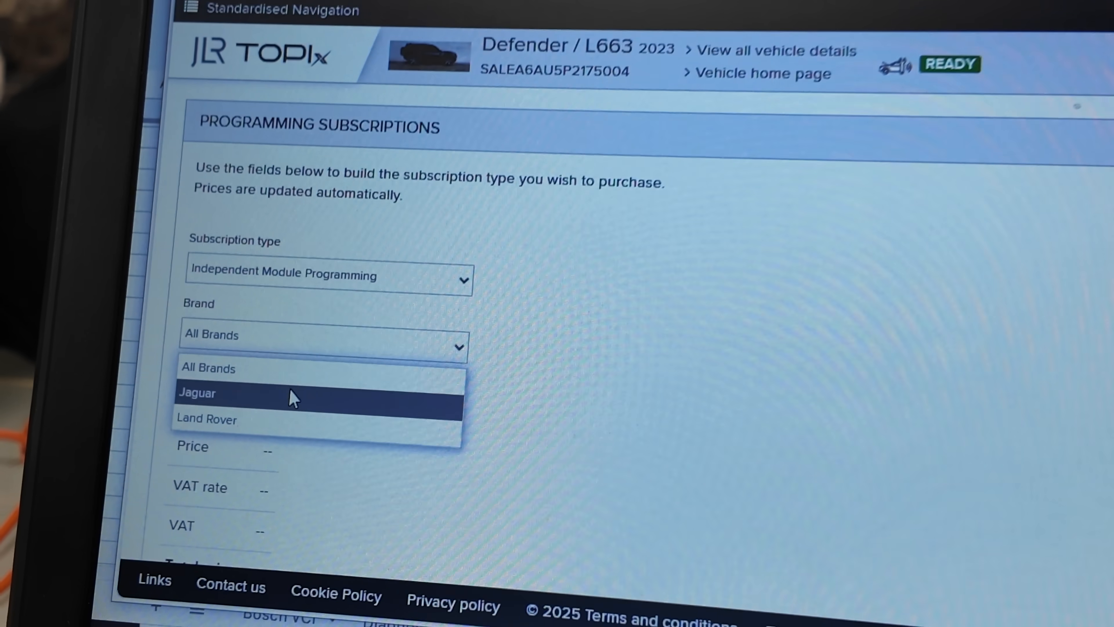
click(207, 418)
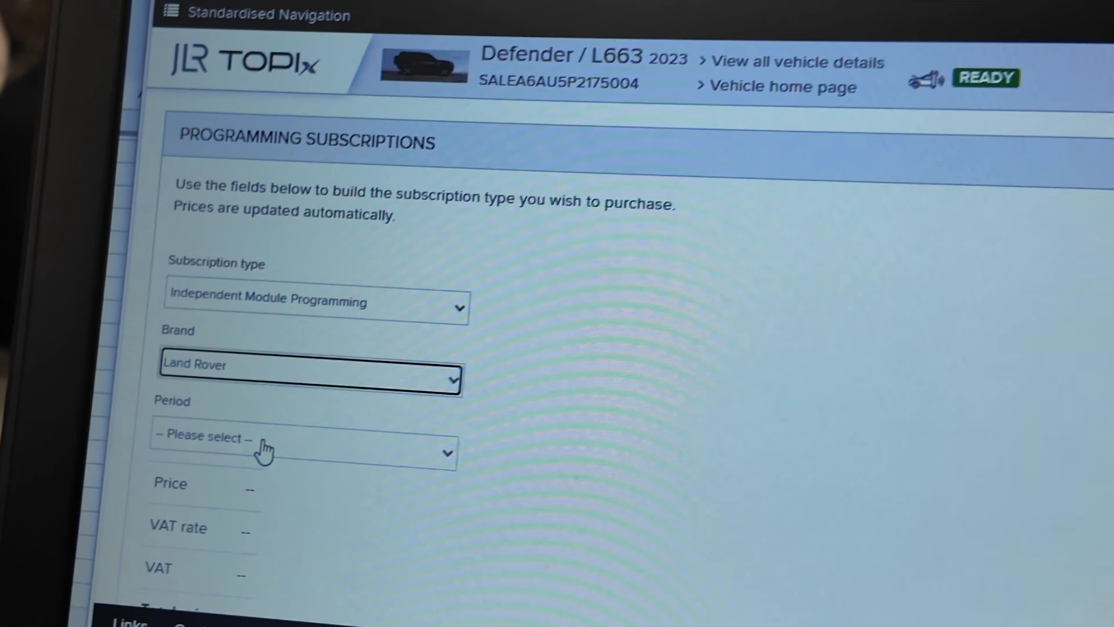
click(302, 452)
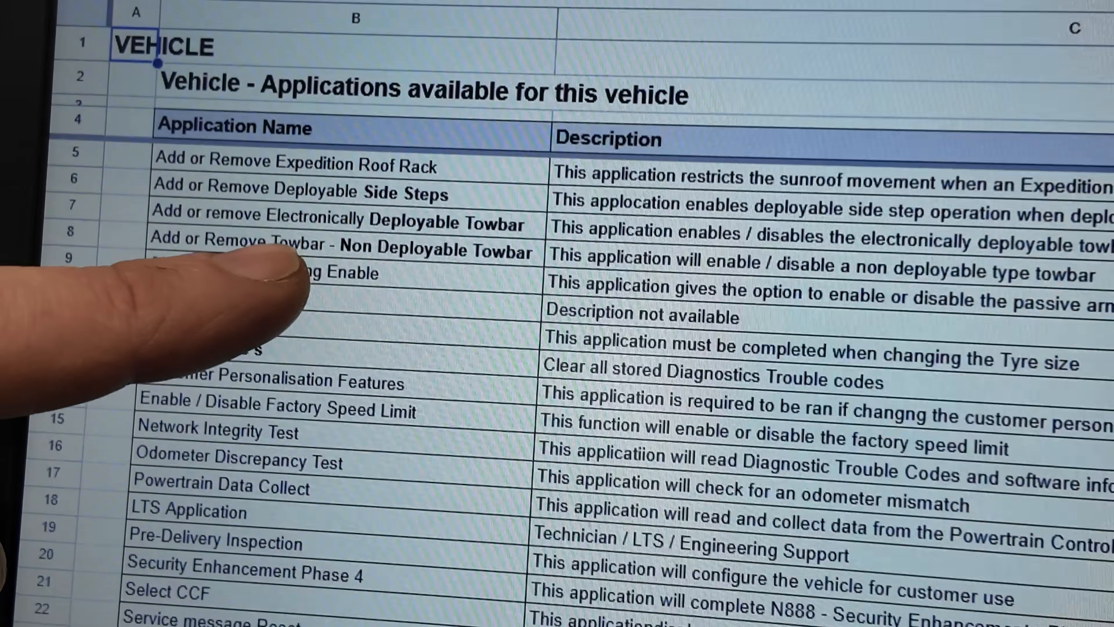
- Scroll through the Vehicle applications list of towbar and side-step options
scroll(down, 3)
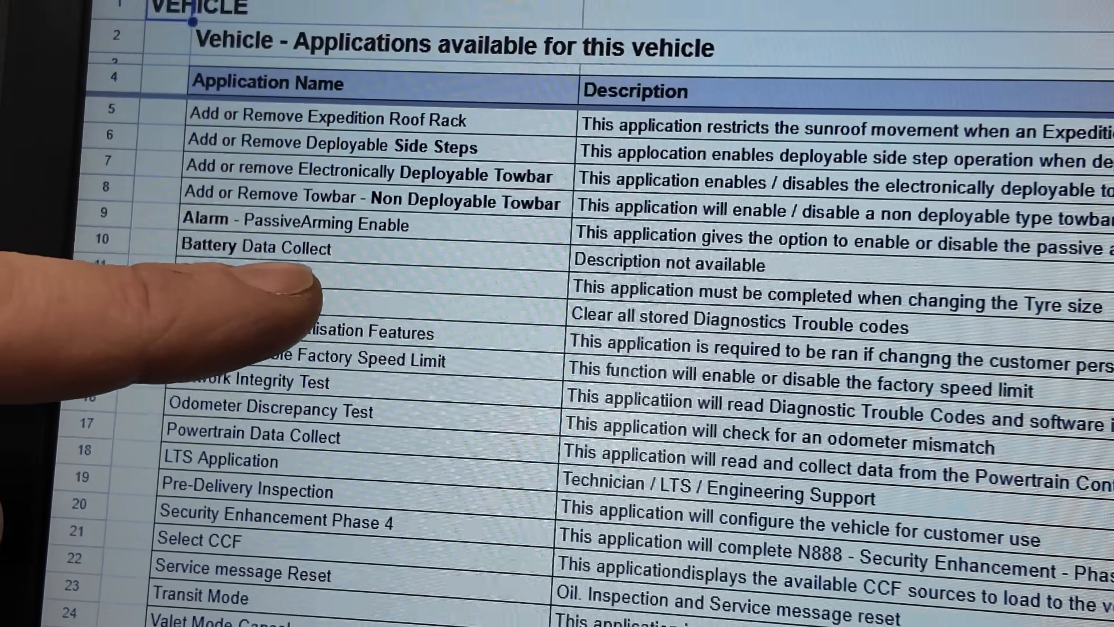
scroll(down, 3)
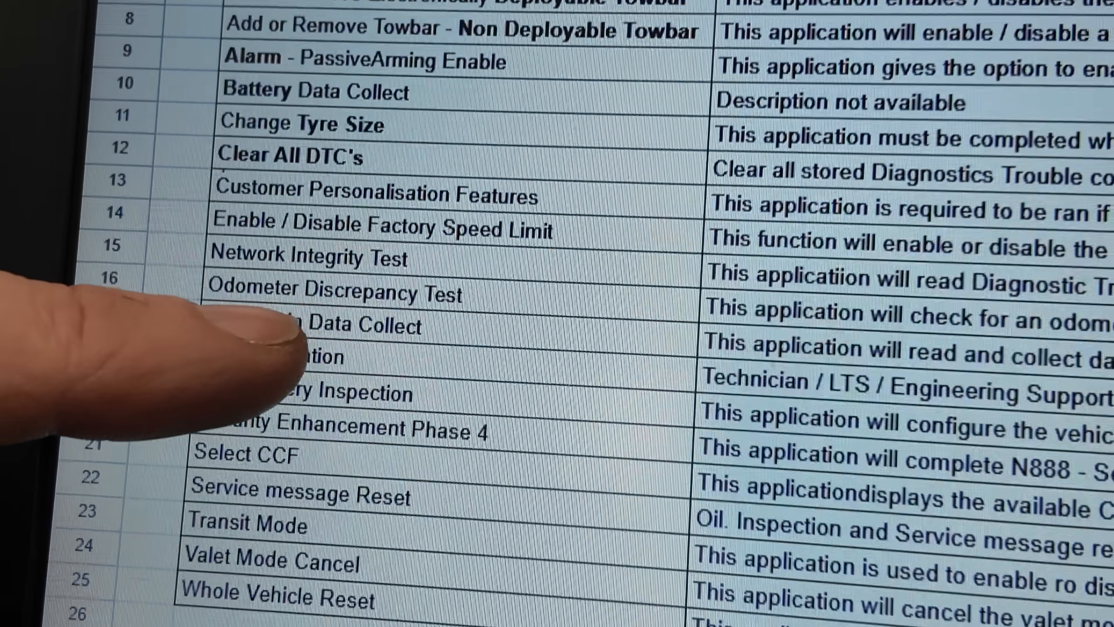
scroll(down, 3)
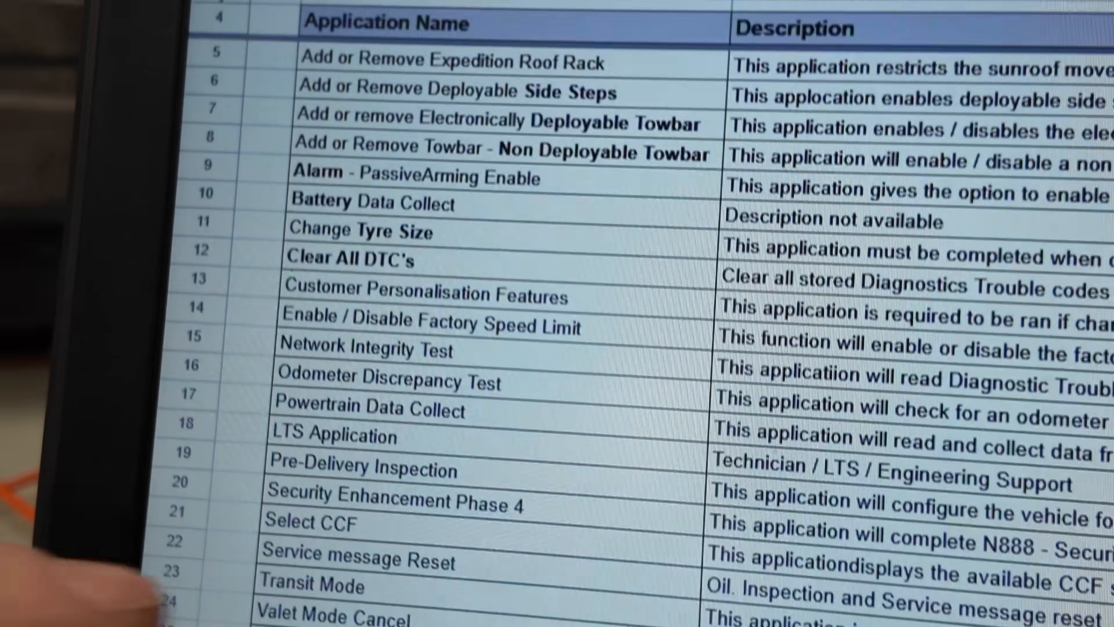
scroll(down, 3)
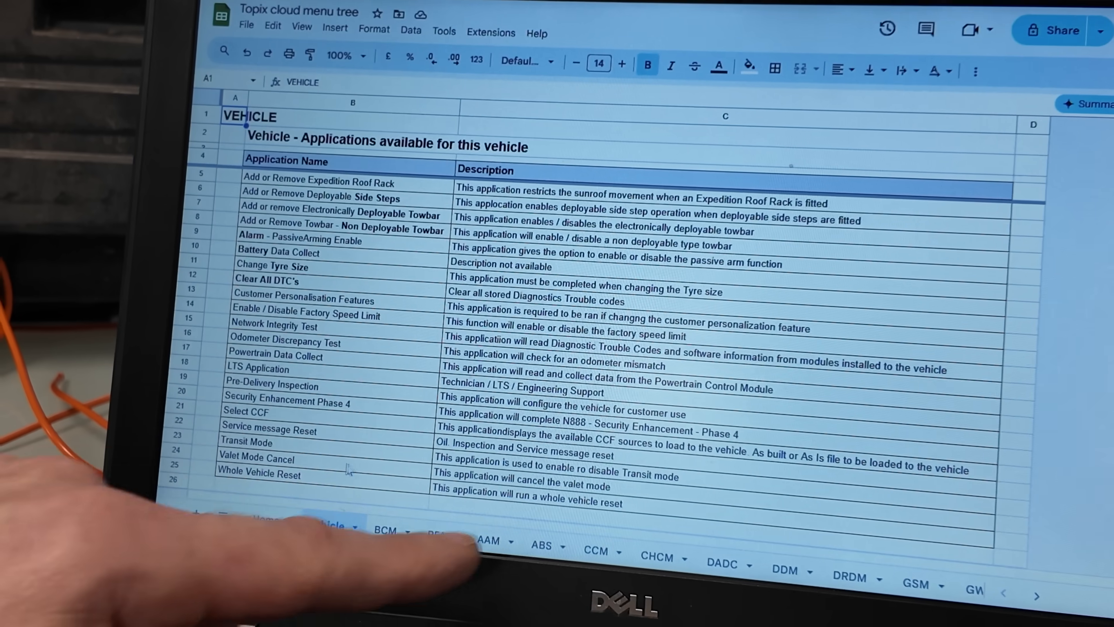
scroll(down, 3)
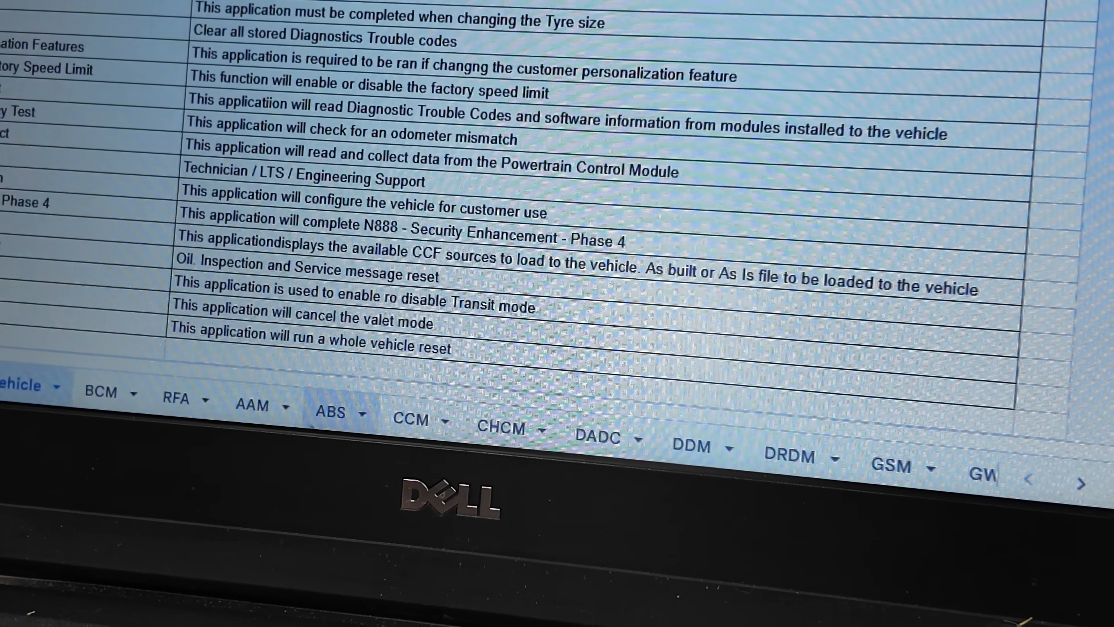
- Switch to the ABS sheet and scroll its brake bleed and park brake module list
click(331, 413)
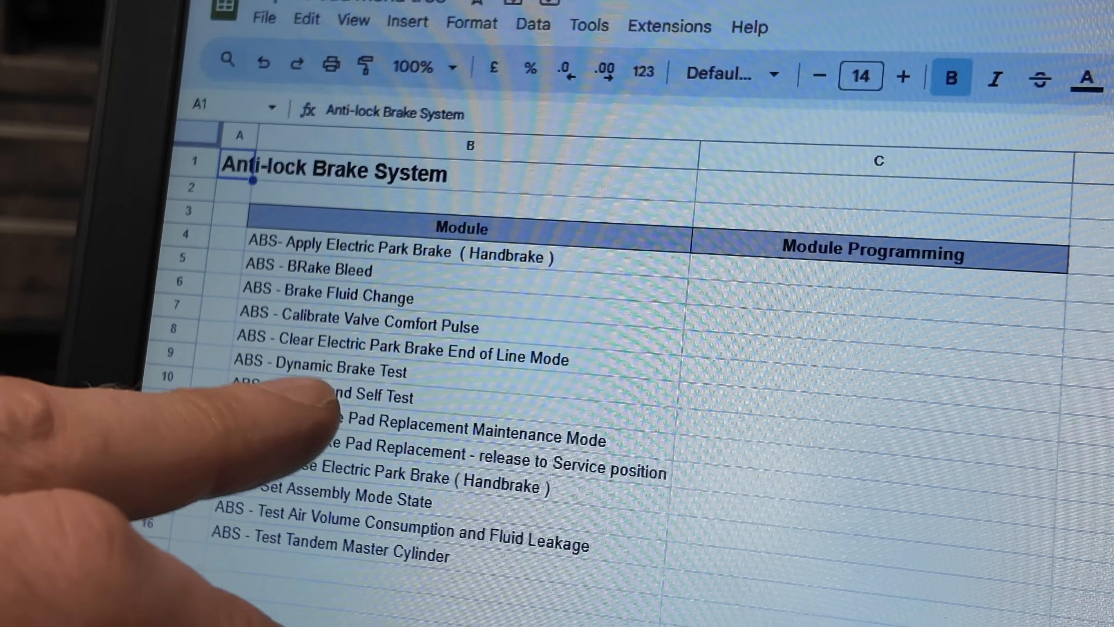
scroll(down, 3)
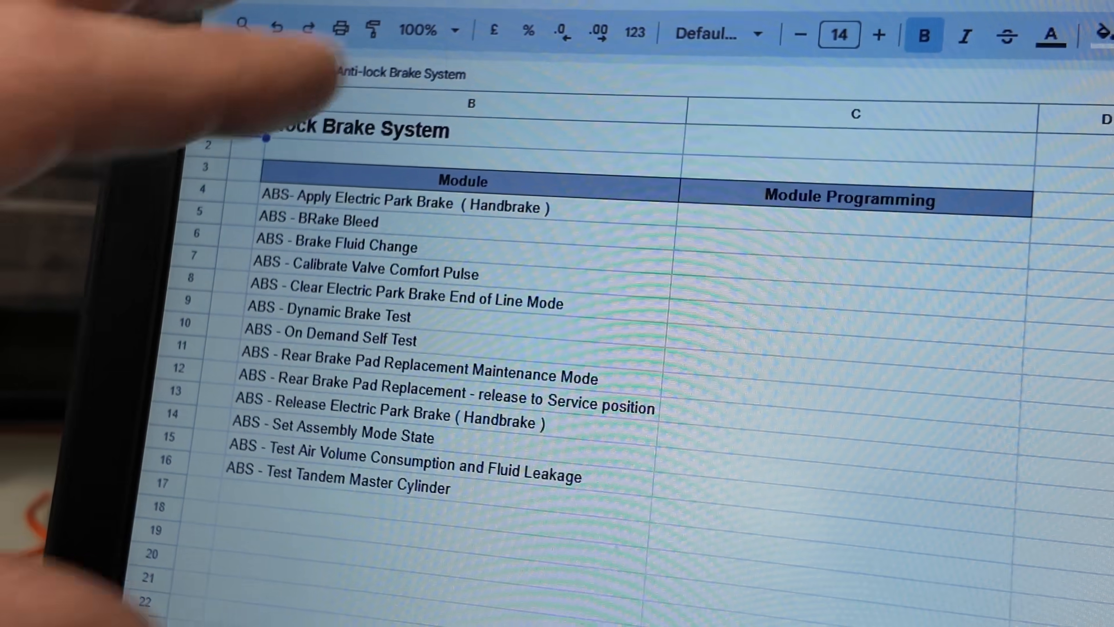
scroll(down, 3)
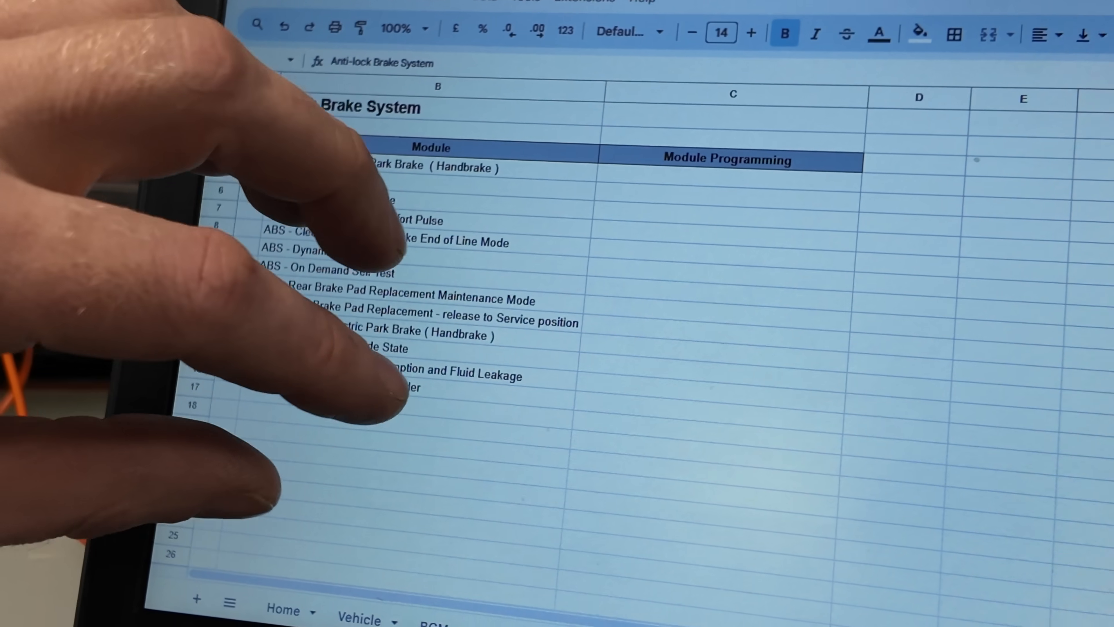